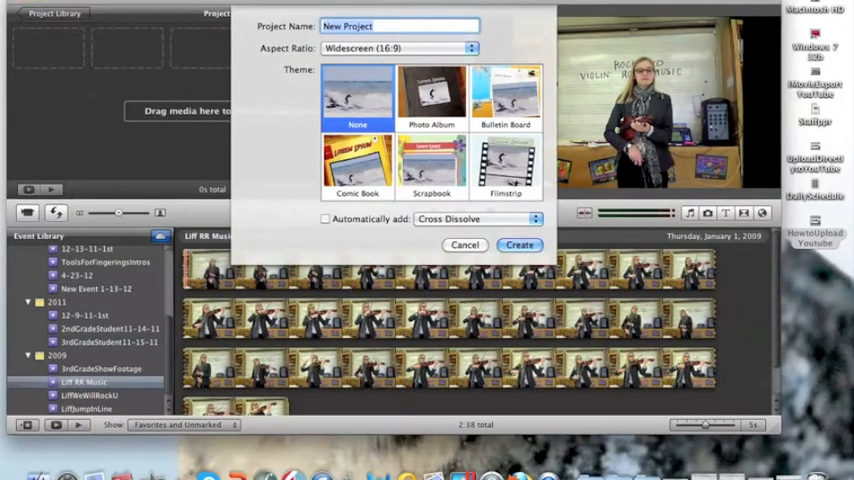
- Close the new project settings for 'Liff RRHere2Stay', revealing the Liff RR Music event clips
left_click(518, 245)
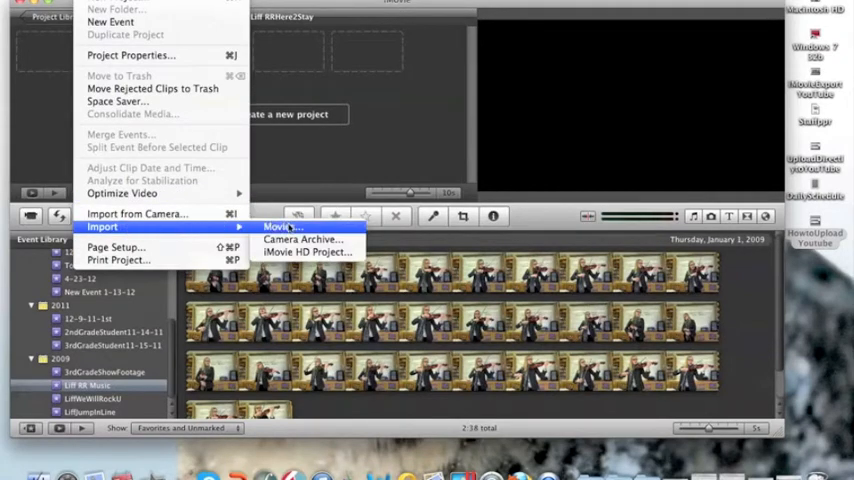
- Open File > Import > Movies to browse the Desktop for footage
left_click(283, 226)
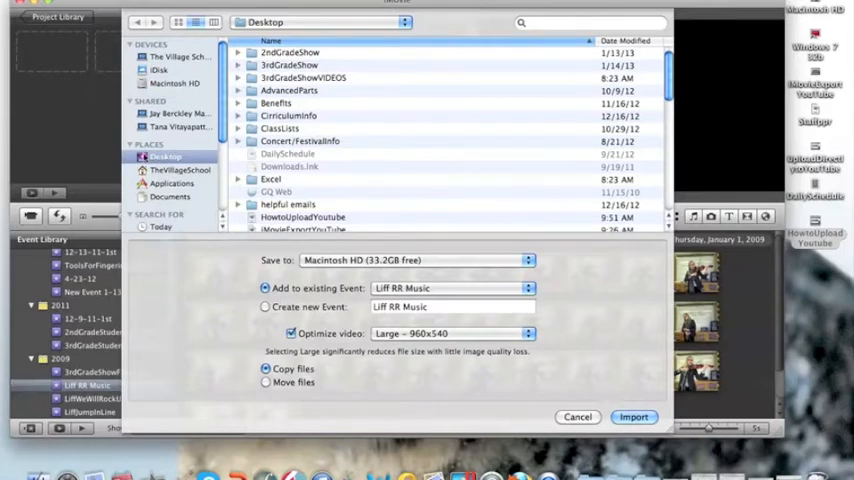
- Scroll the Desktop file list down to LiffRRhere2Stay.MOV and select it
scroll("down", 3)
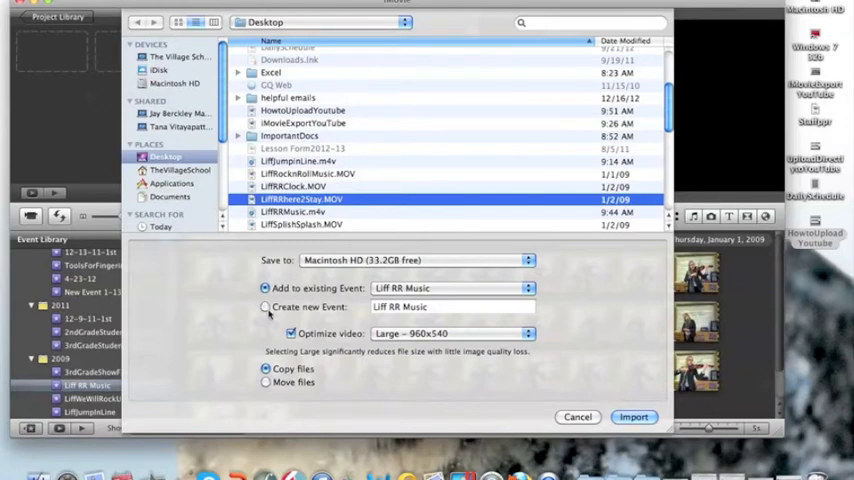
- Import LiffRRhere2Stay.MOV into a new event 'Liff RR Music' with files copied
left_click(266, 307)
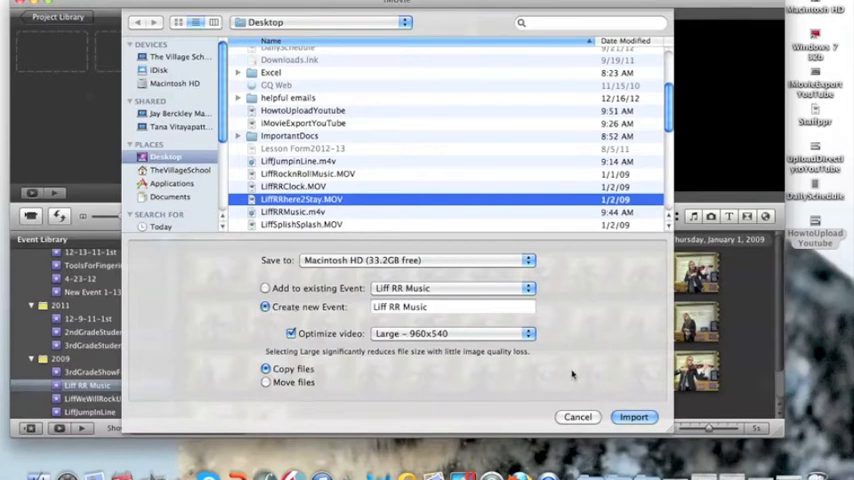
left_click(635, 417)
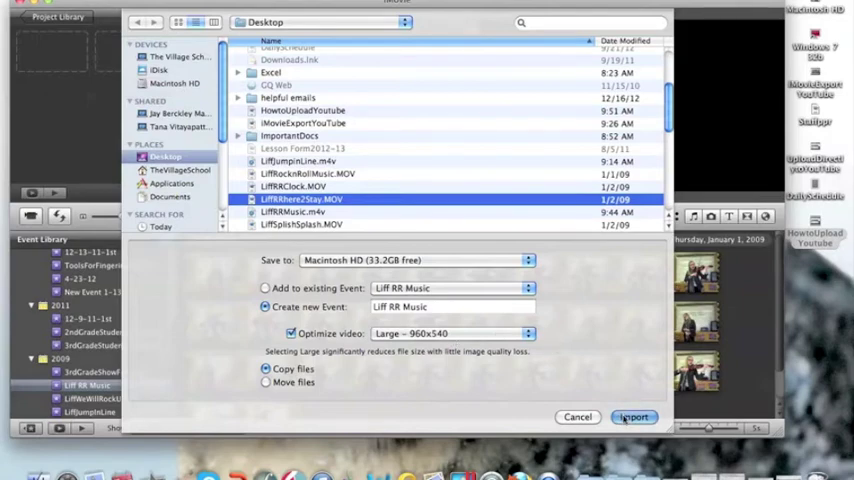
left_click(630, 417)
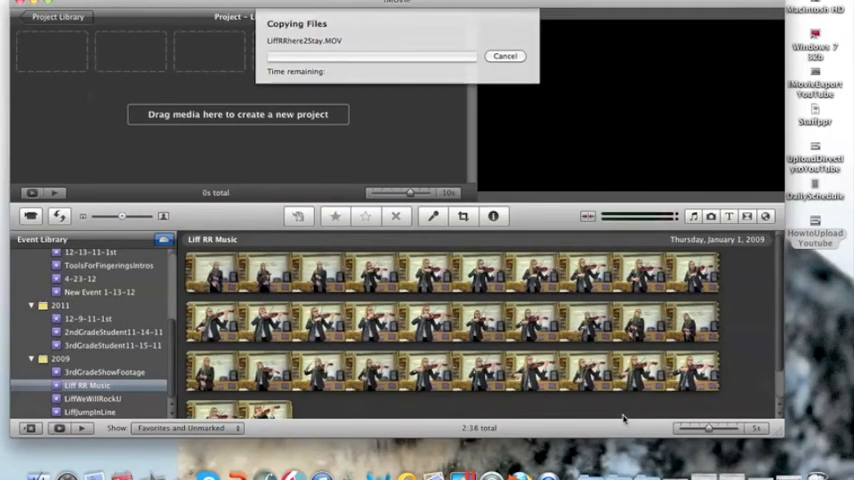